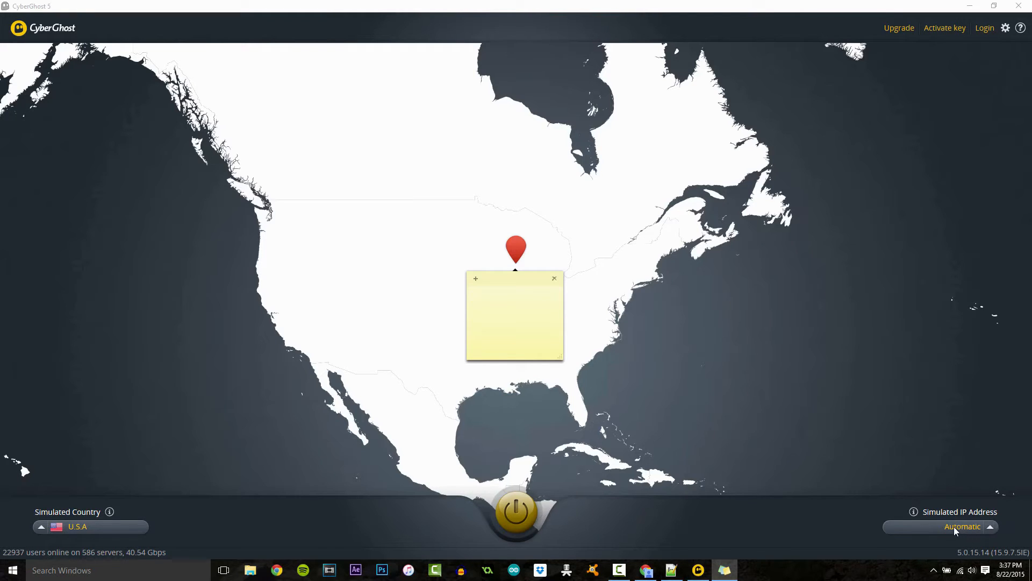
click(513, 316)
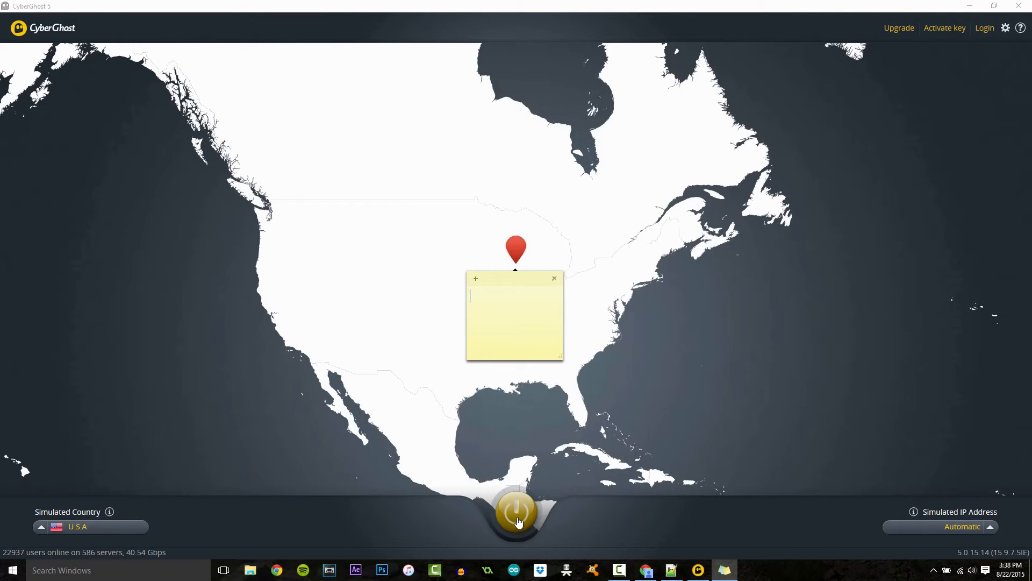